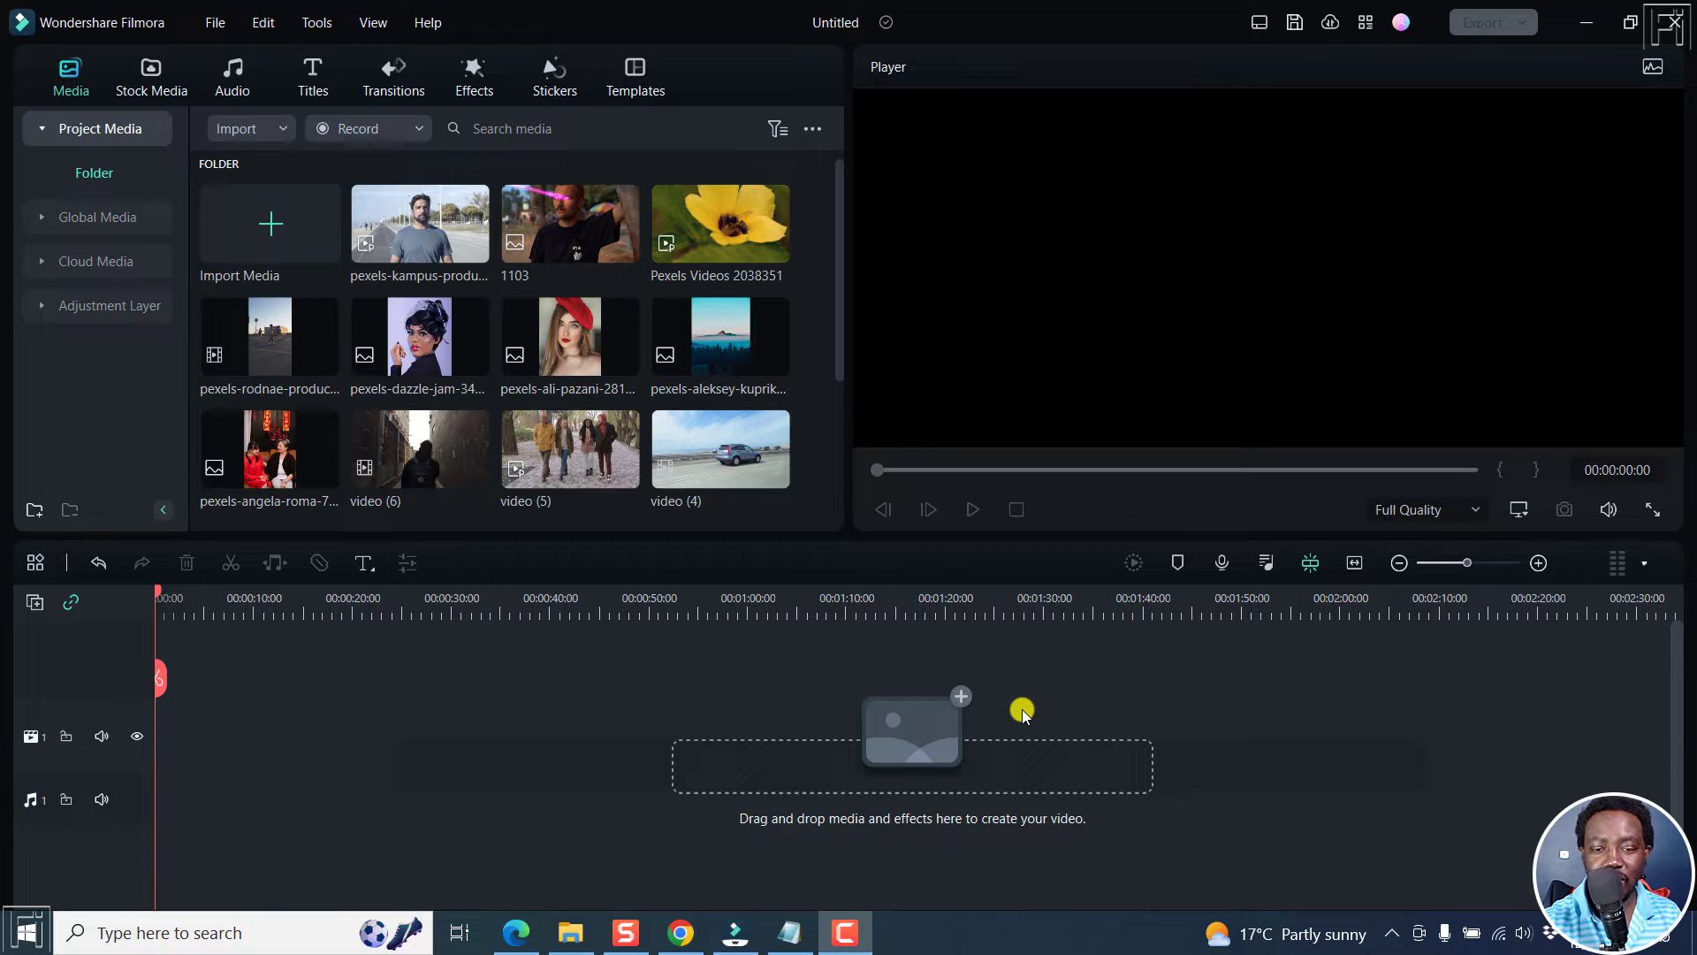
- Scroll through Project Media to reach the clips and music file for the timeline
scroll("down", 3)
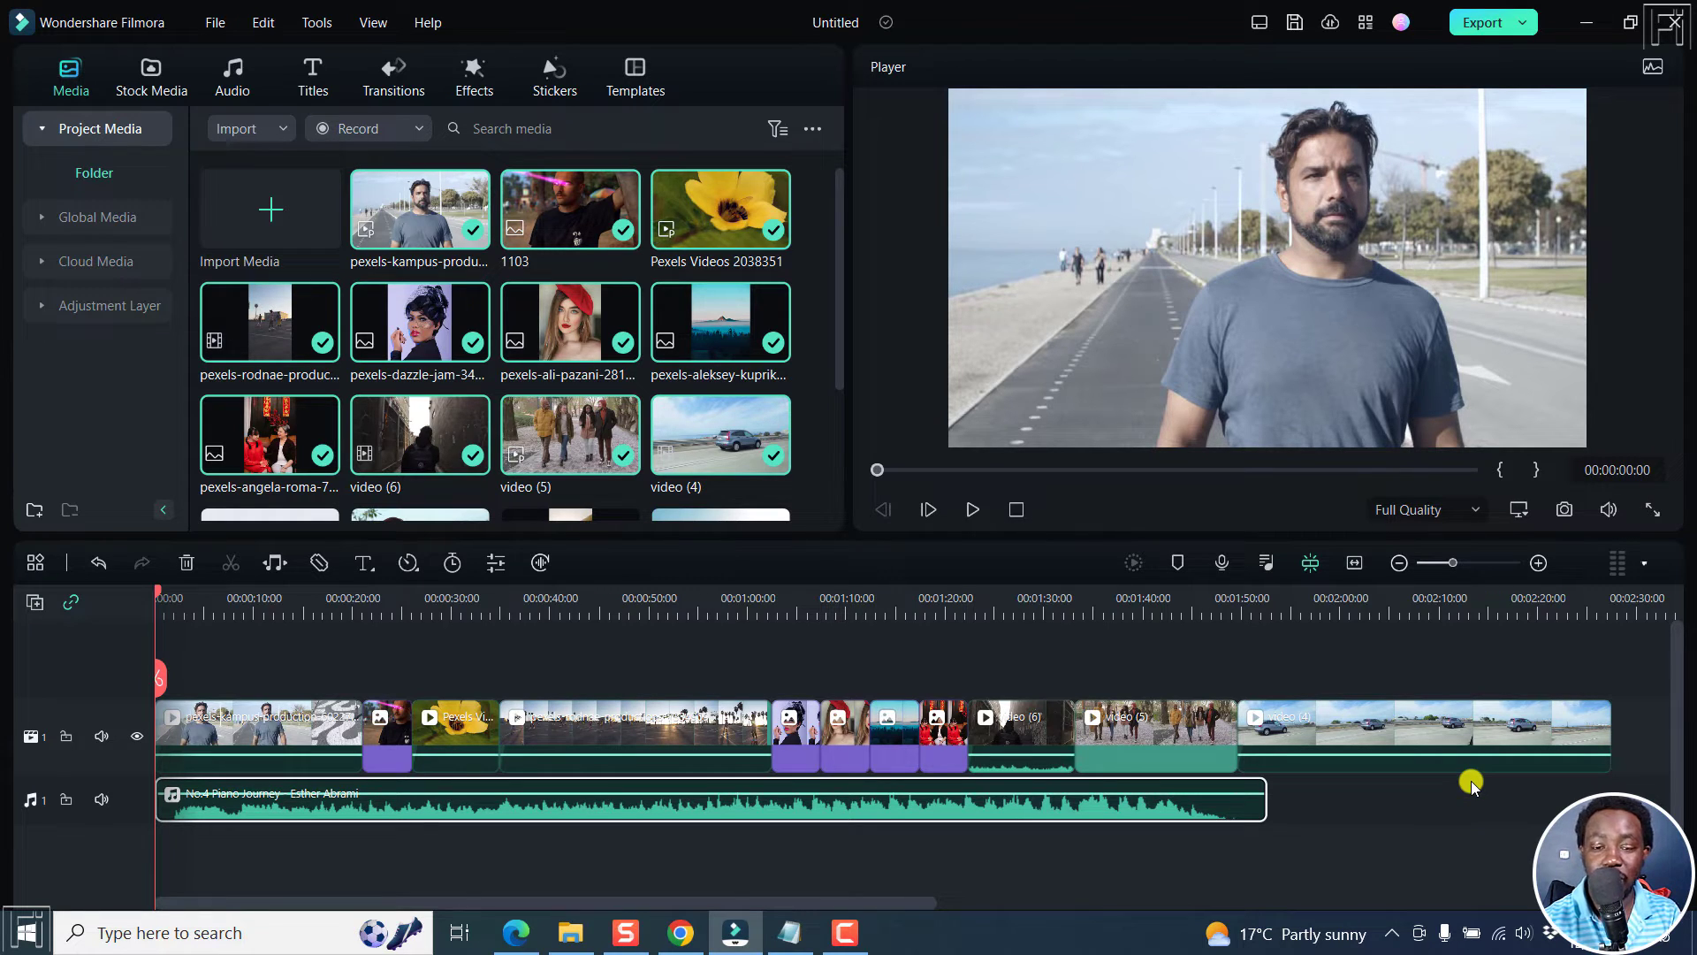
mouse_move(326, 585)
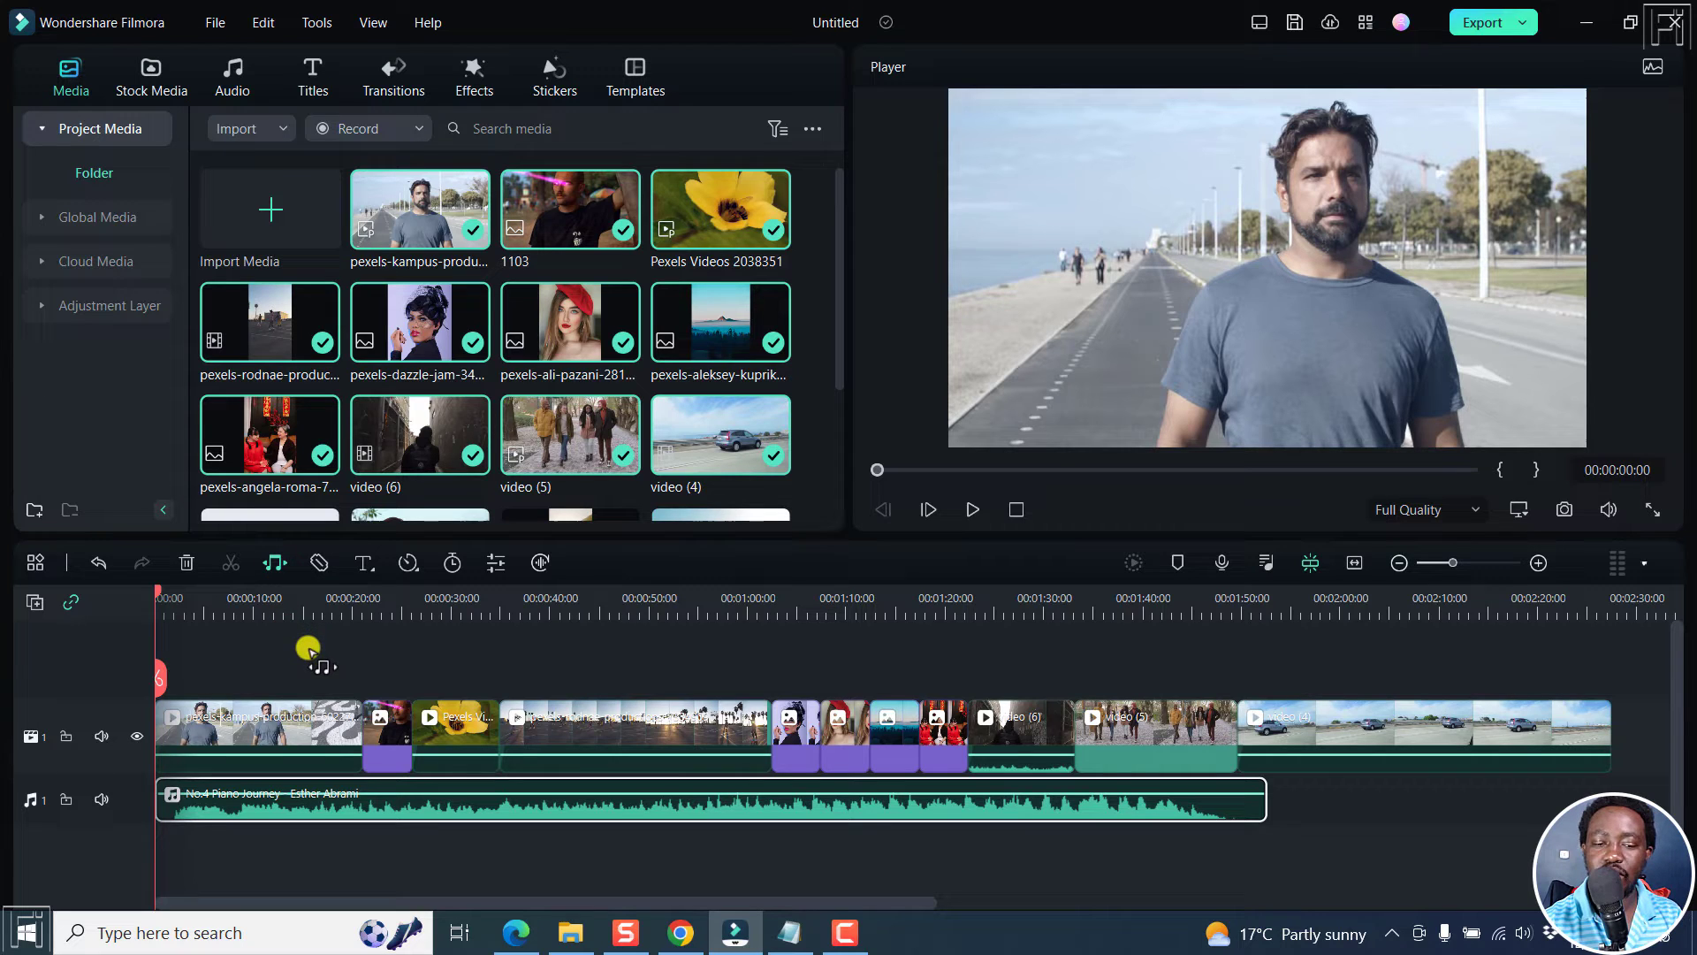
mouse_move(362, 649)
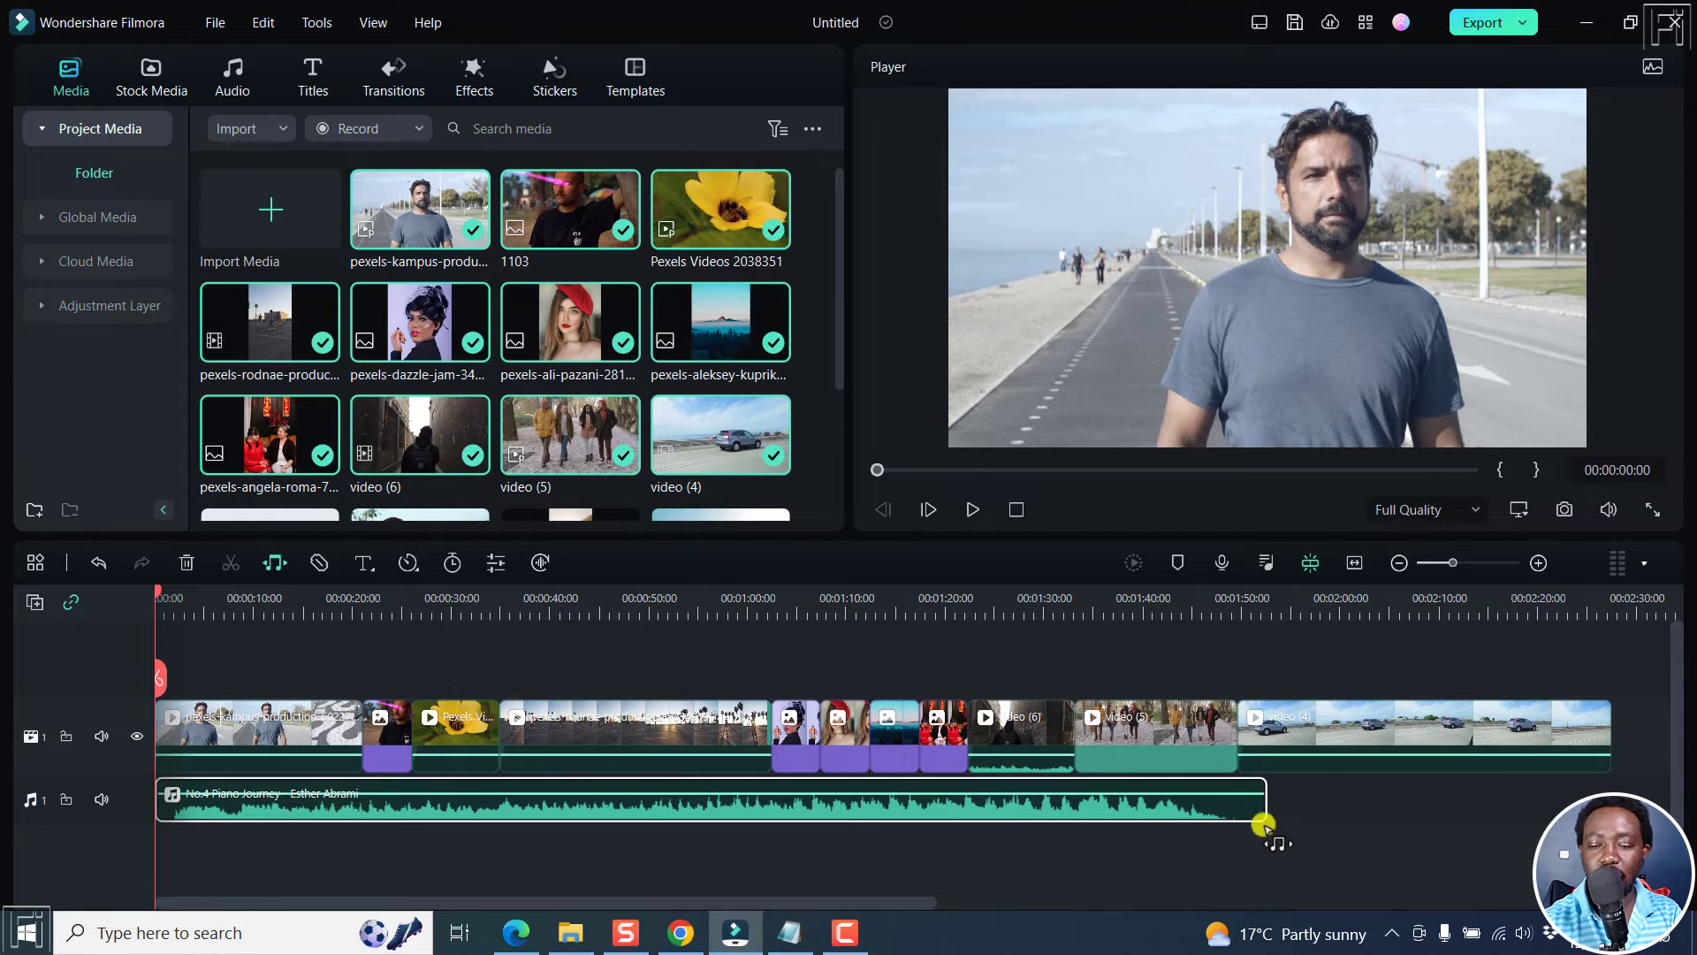
- Drag the piano music clip's right edge out to the last video clip's end
left_click_drag(1262, 826, 1263, 801)
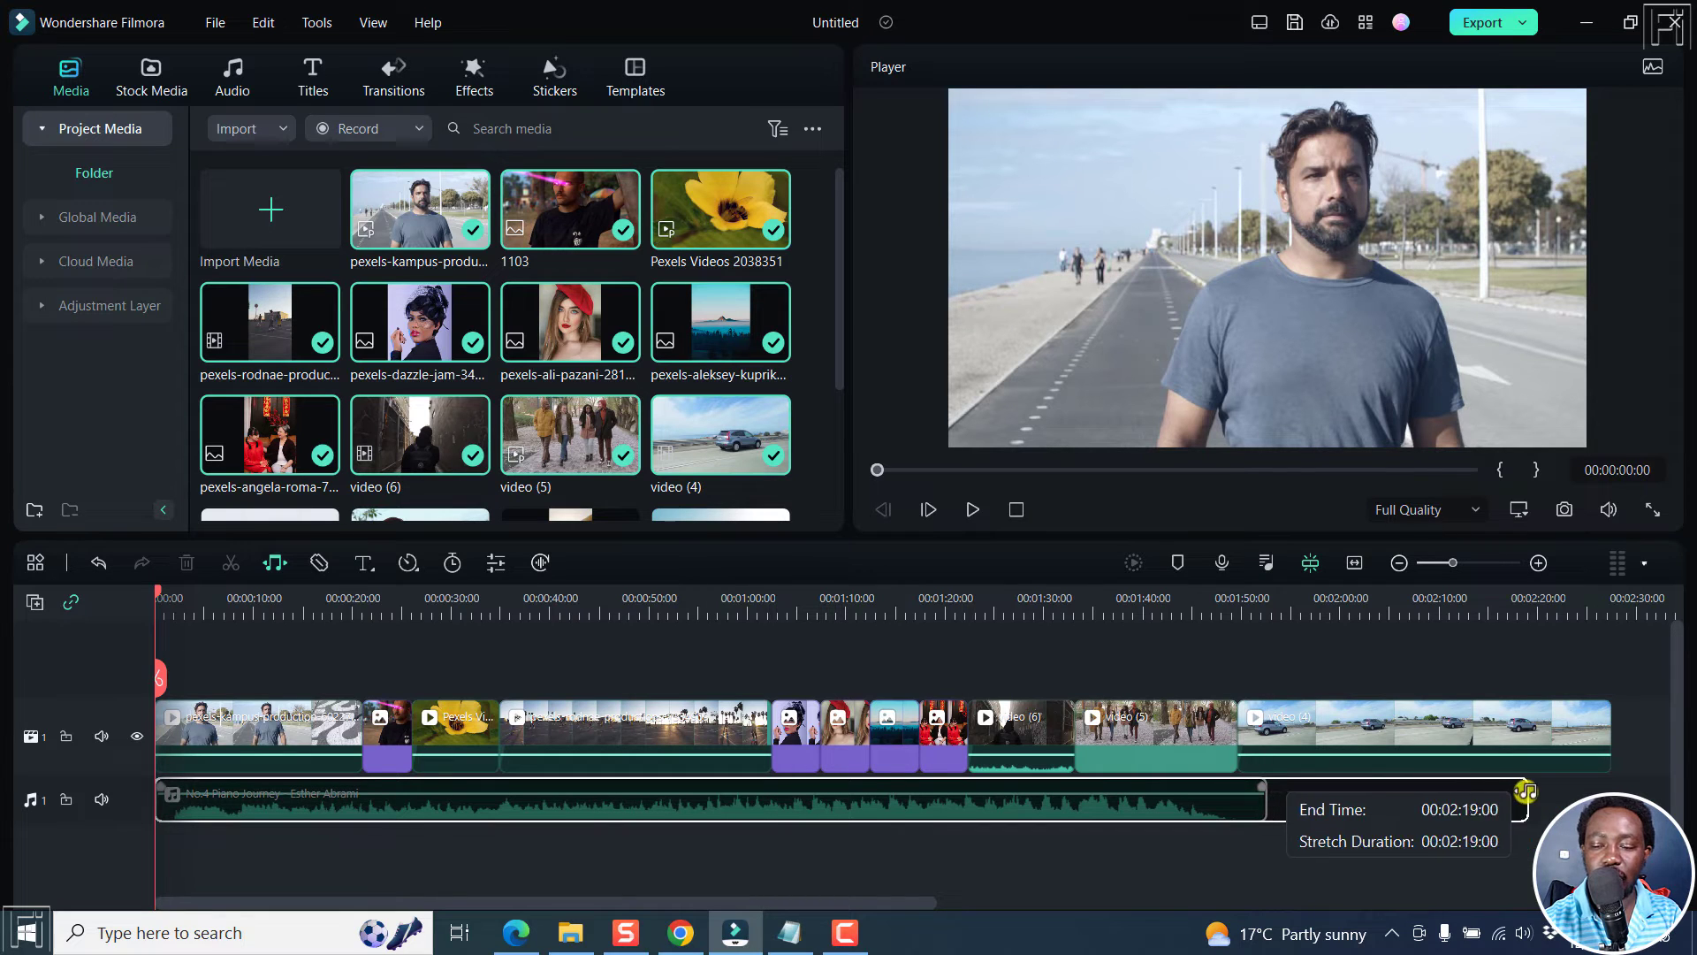
left_click_drag(1258, 787, 1596, 787)
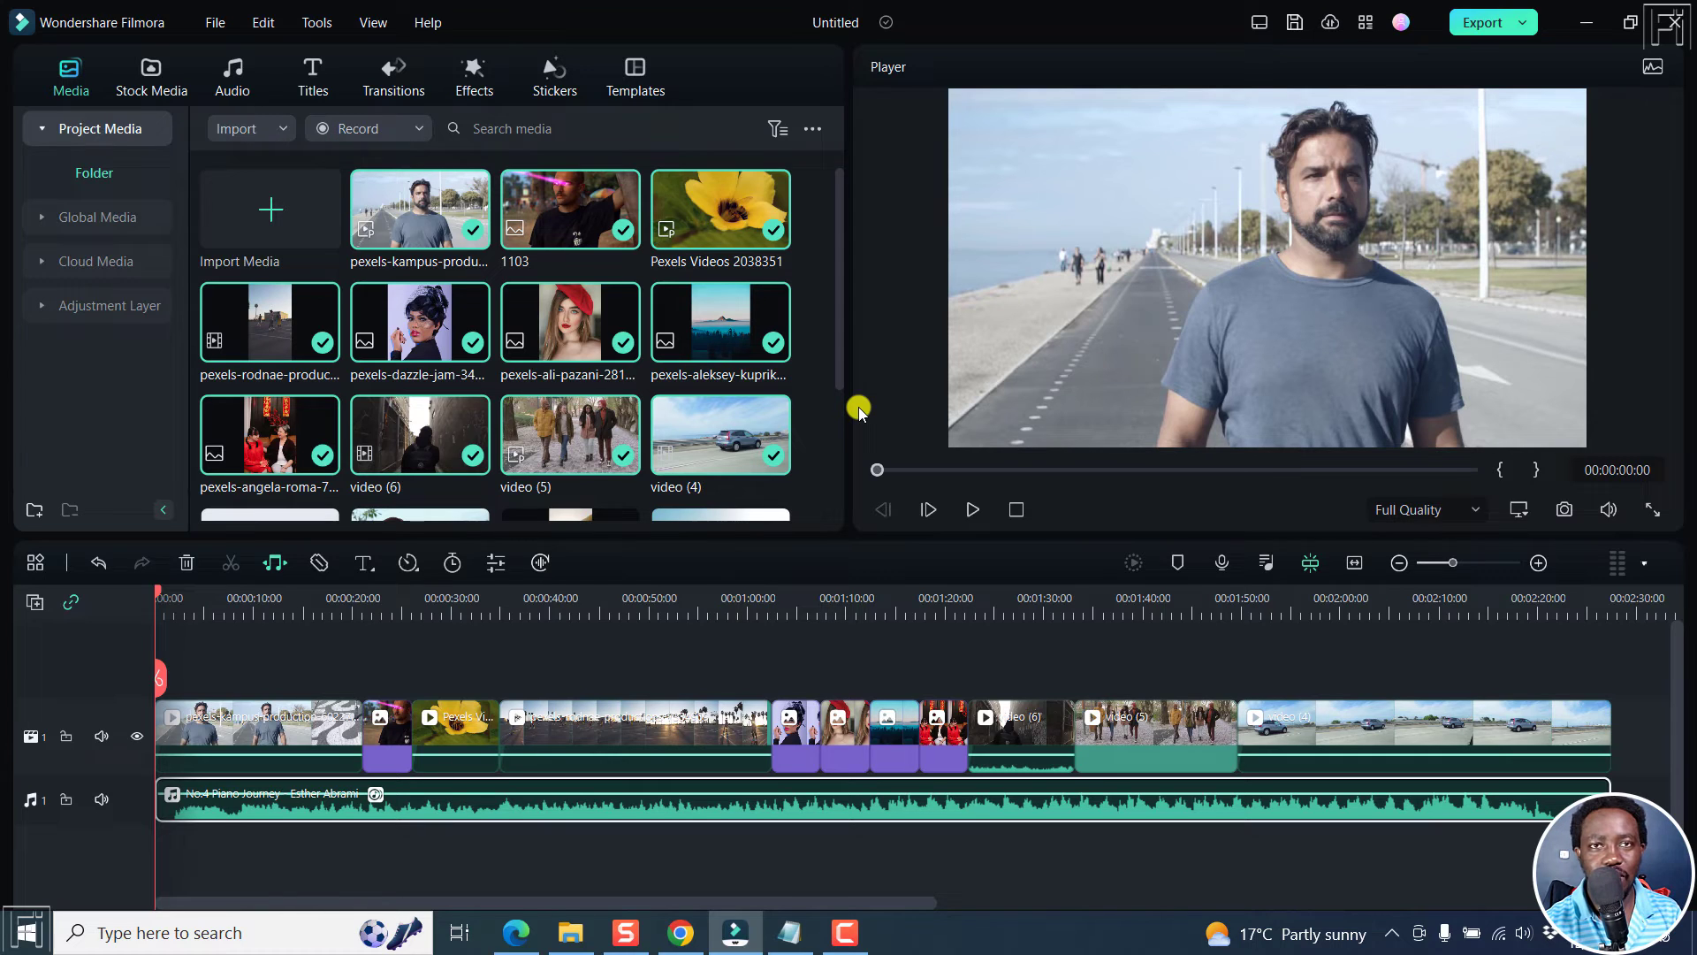
mouse_move(979, 633)
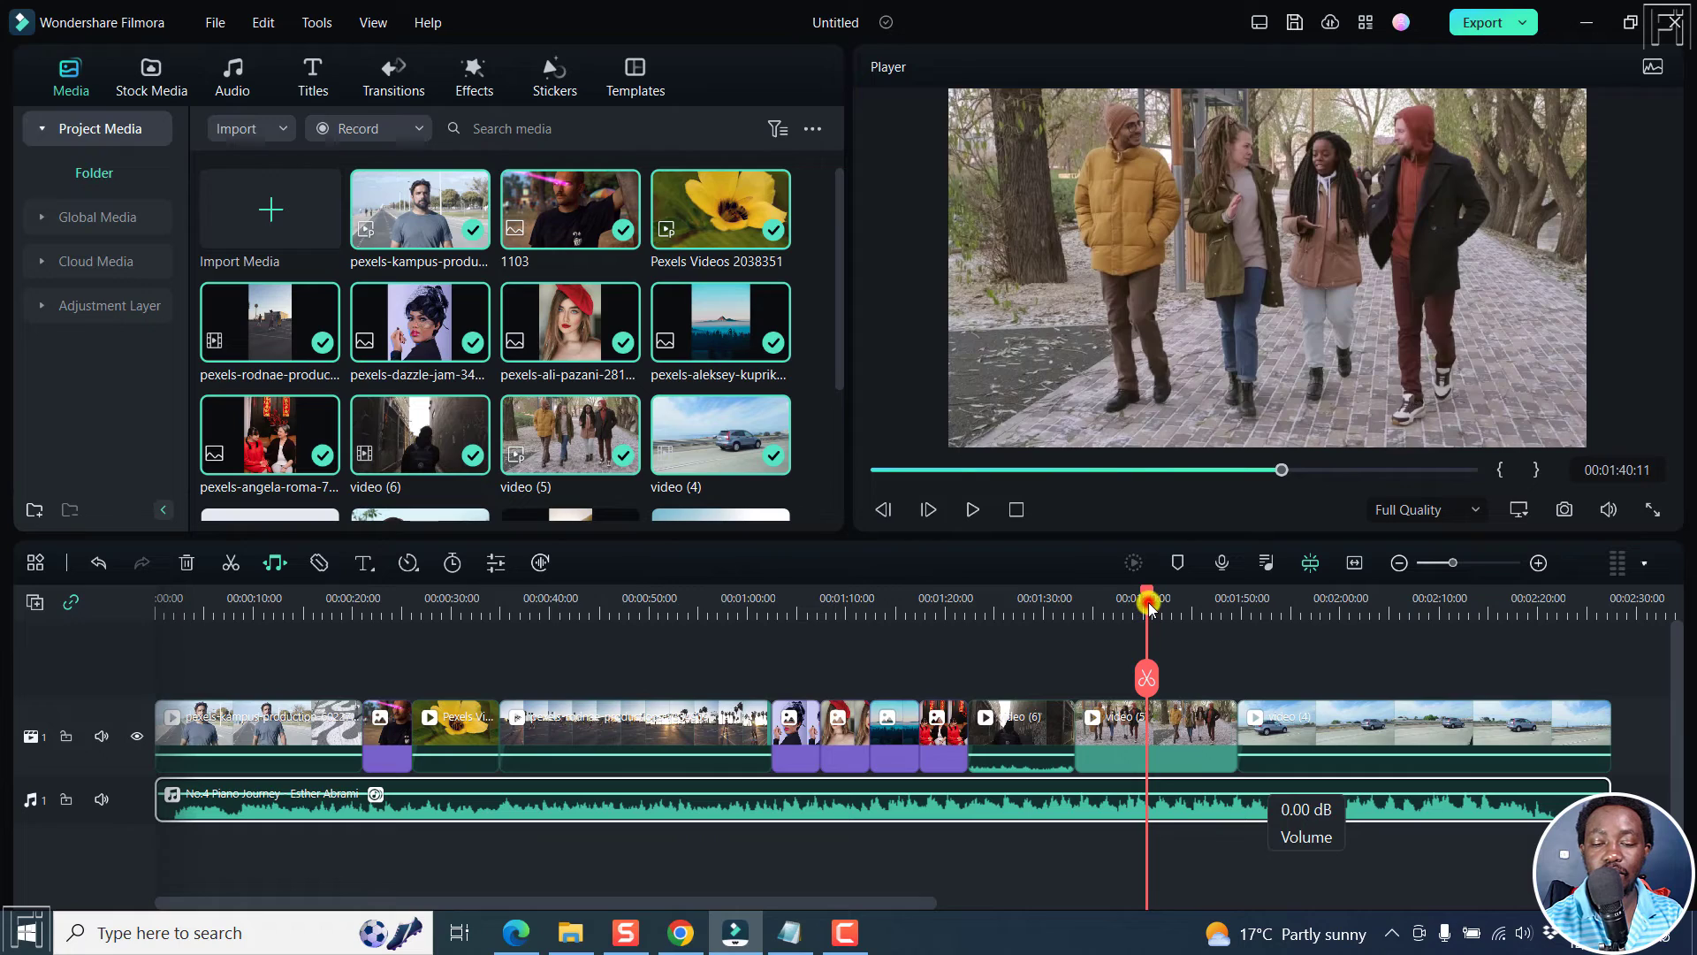
- Play the project from around 1:40 to the group-walking clip, then pause
left_click(971, 509)
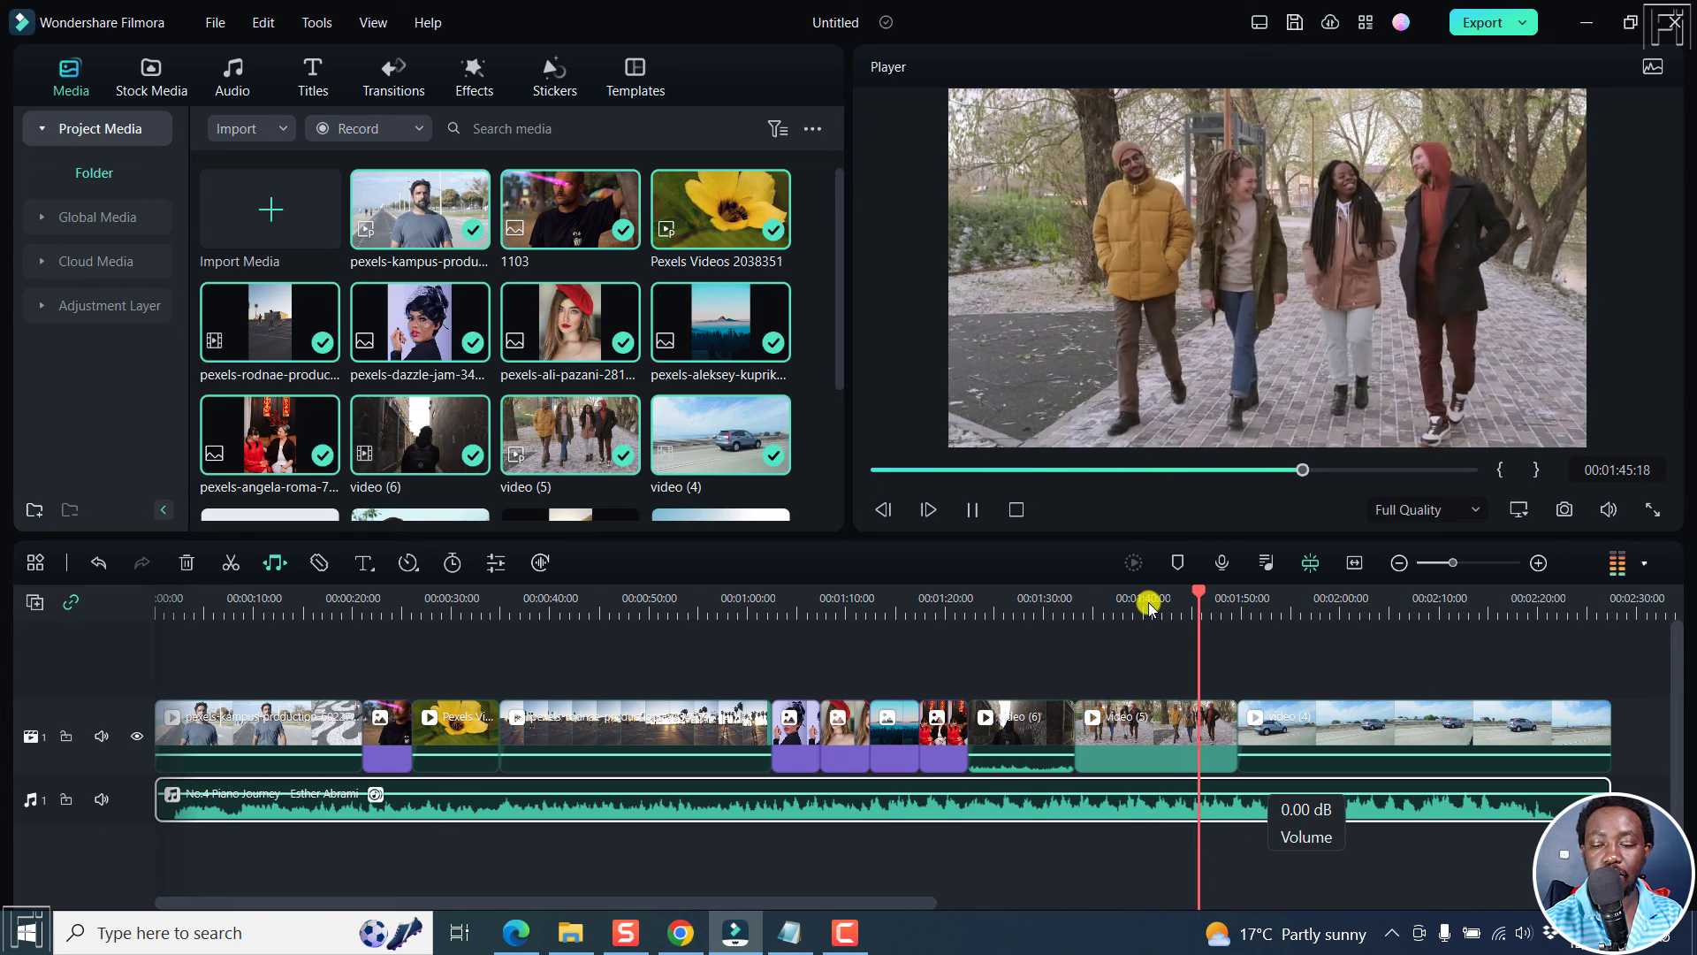
left_click(970, 509)
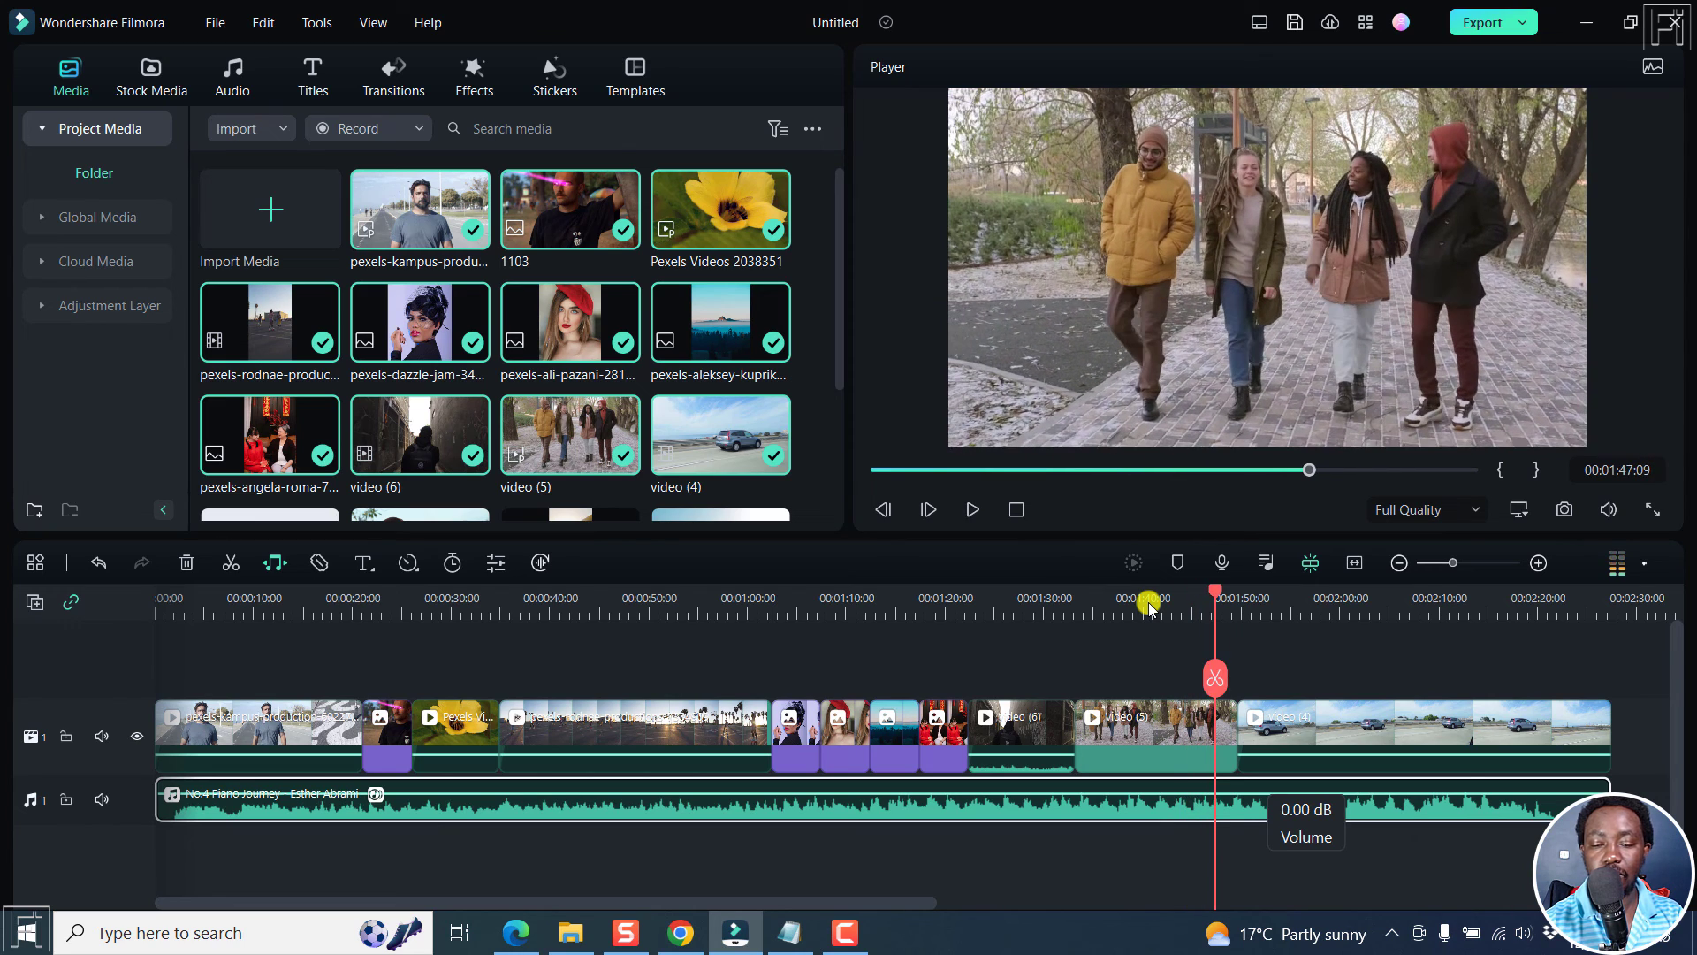